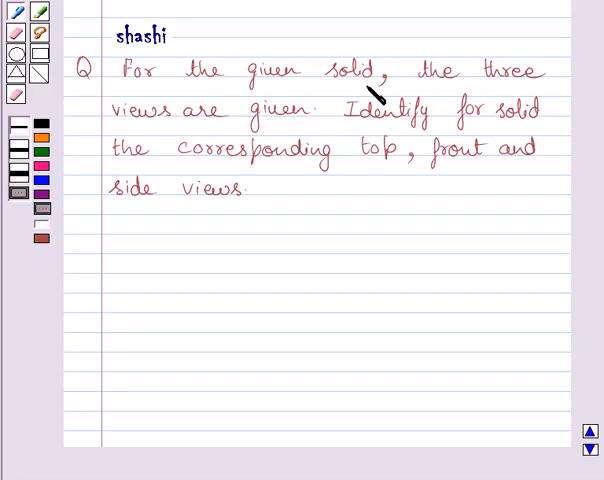
pyautogui.moveTo(304, 144)
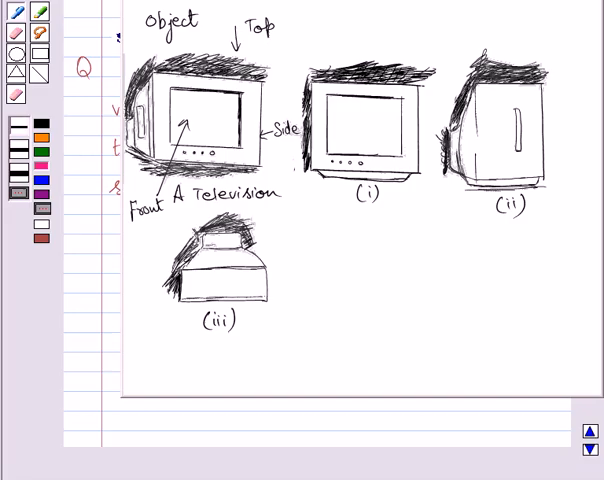
# Handwrite 'Top view' in pink beneath drawing (iii) and 'Front view' in green beneath (i)
pyautogui.moveTo(196, 296); pyautogui.dragTo(184, 320)
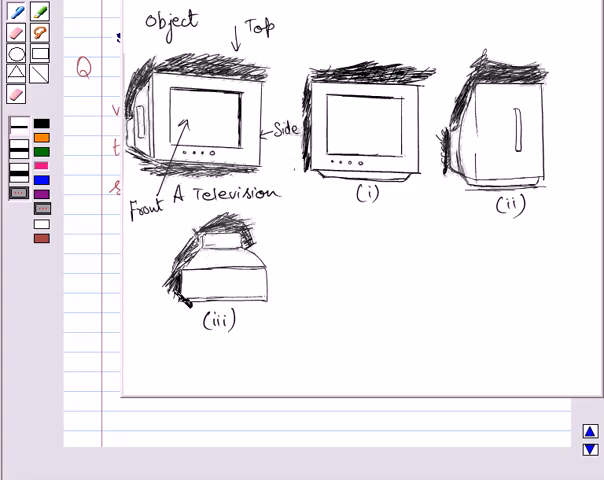
pyautogui.write('To')
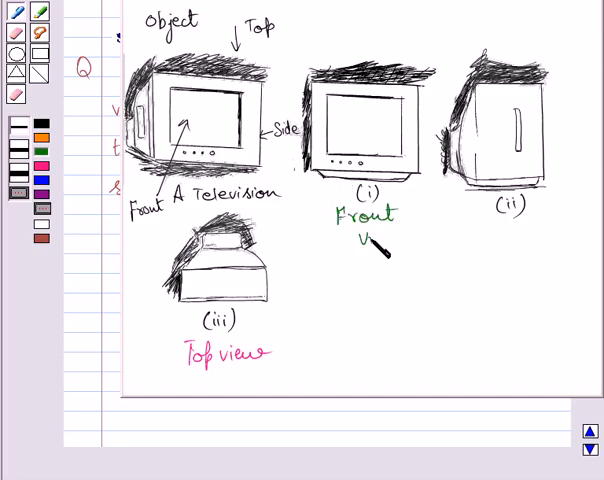
pyautogui.write('view')
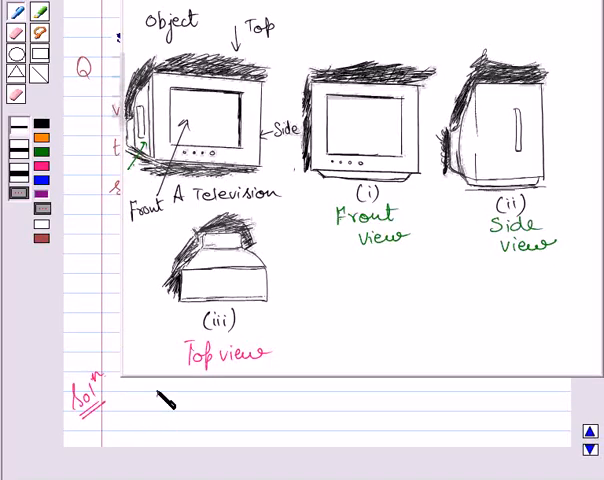
# Handwrite the purple answer line '(i) → Front, (ii) → Side, (iii) → Top' beside Ans
pyautogui.write('(i) → Front ,')
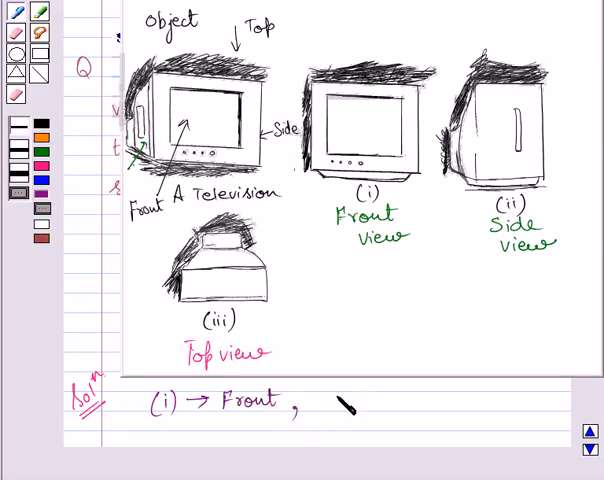
pyautogui.write('(ii')
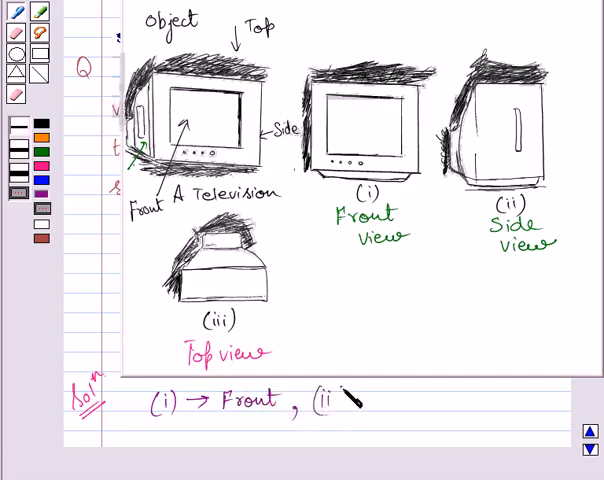
pyautogui.write('Side, (iii) →')
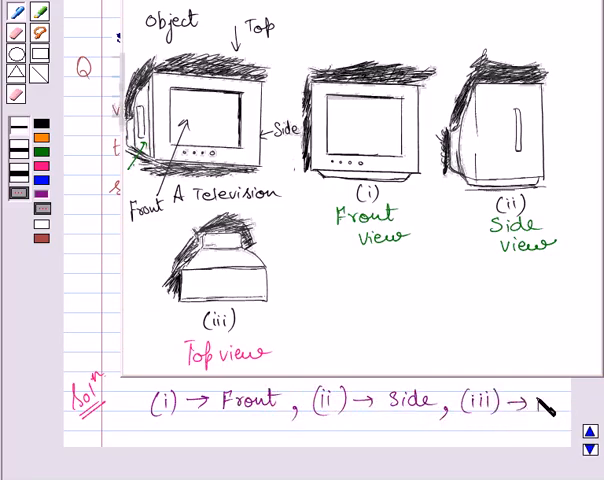
pyautogui.write('Top')
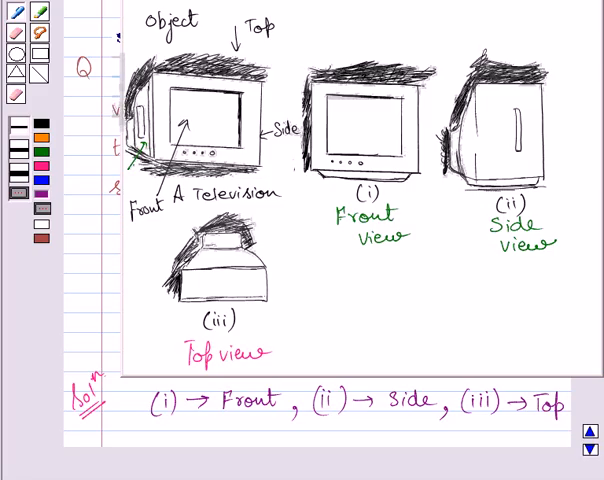
pyautogui.moveTo(560, 440)
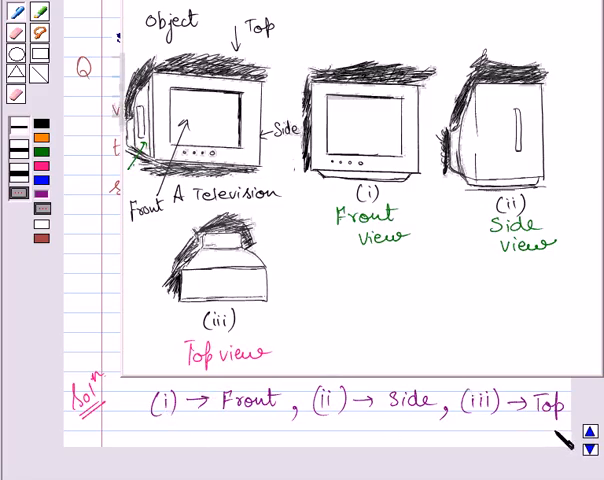